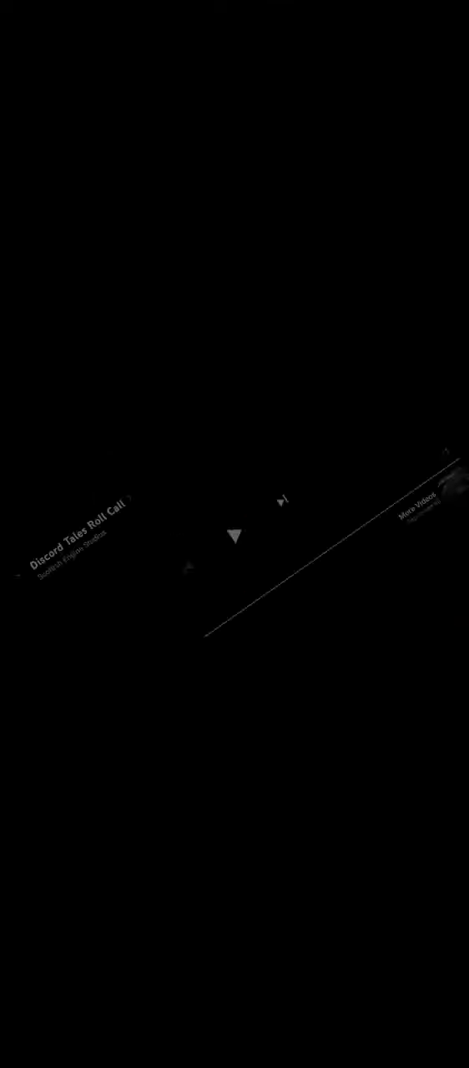
Start playback of the Discord Tales Roll Call video from 0:00
left_click(233, 534)
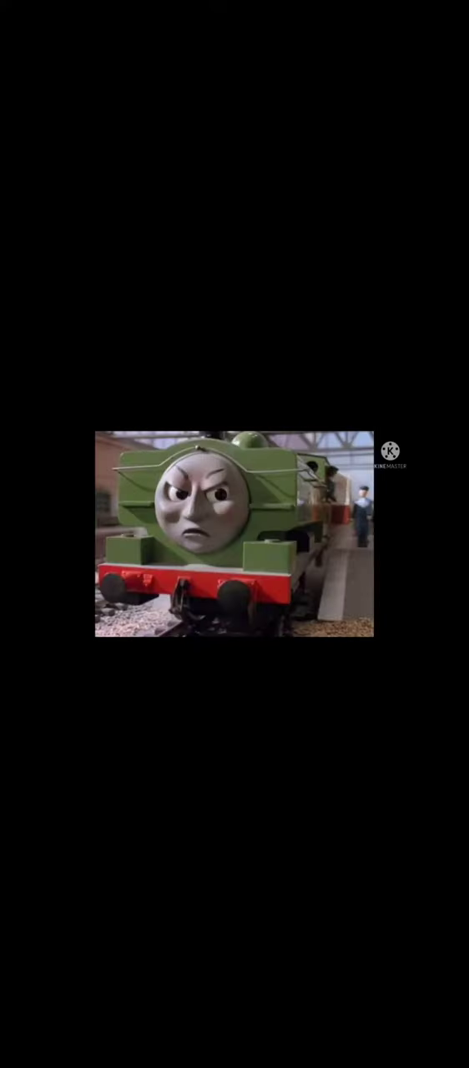
Let the video run to its 1:29 end, showing the controls to confirm the remaining time
left_click(234, 534)
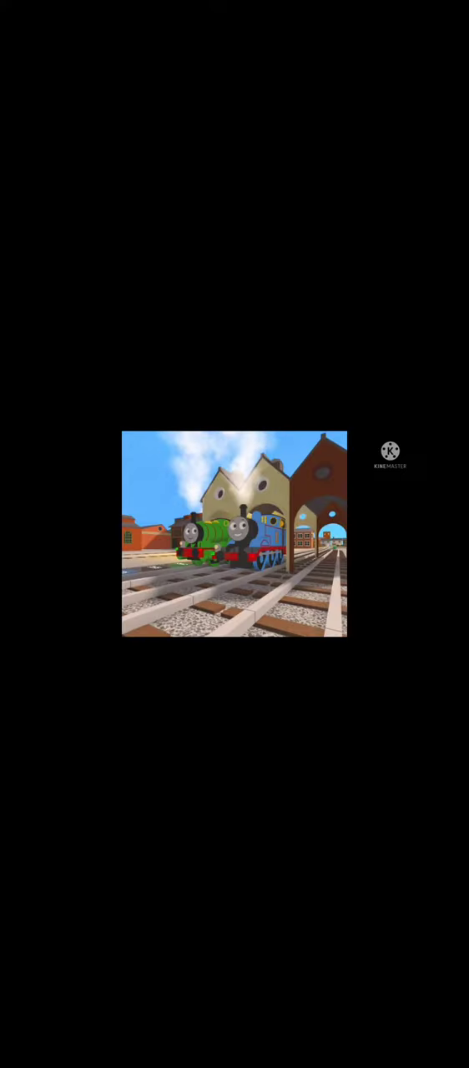
left_click(234, 533)
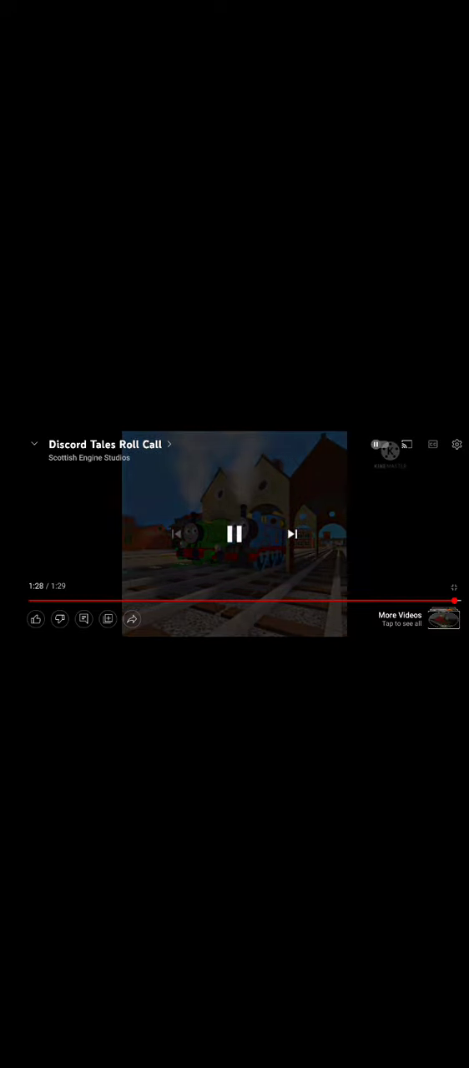